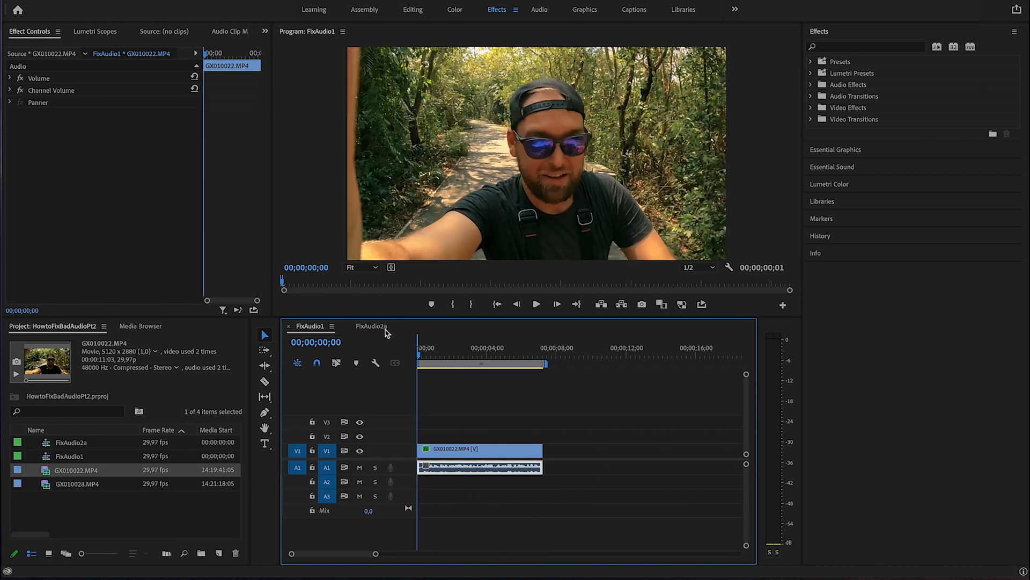
Set in/out points around the clip and enable Loop Playback via the Program Monitor button editor.
key("i")
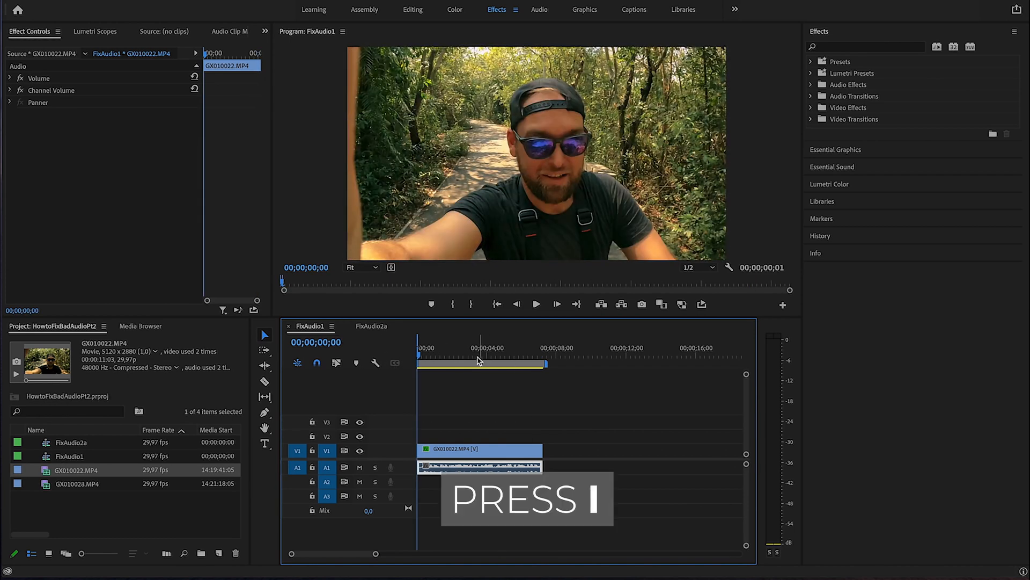
key("o")
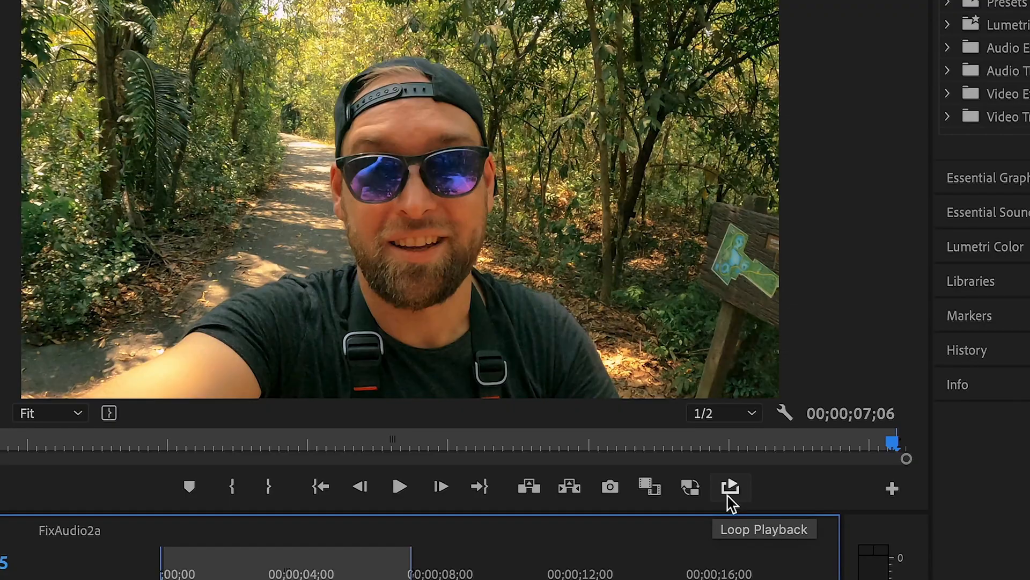
left_click(892, 489)
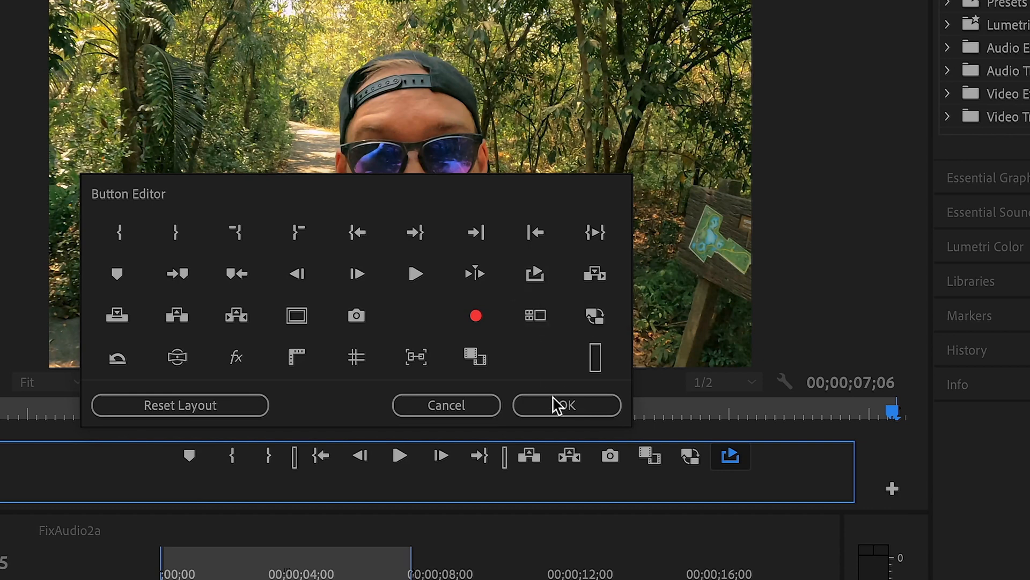
left_click(566, 404)
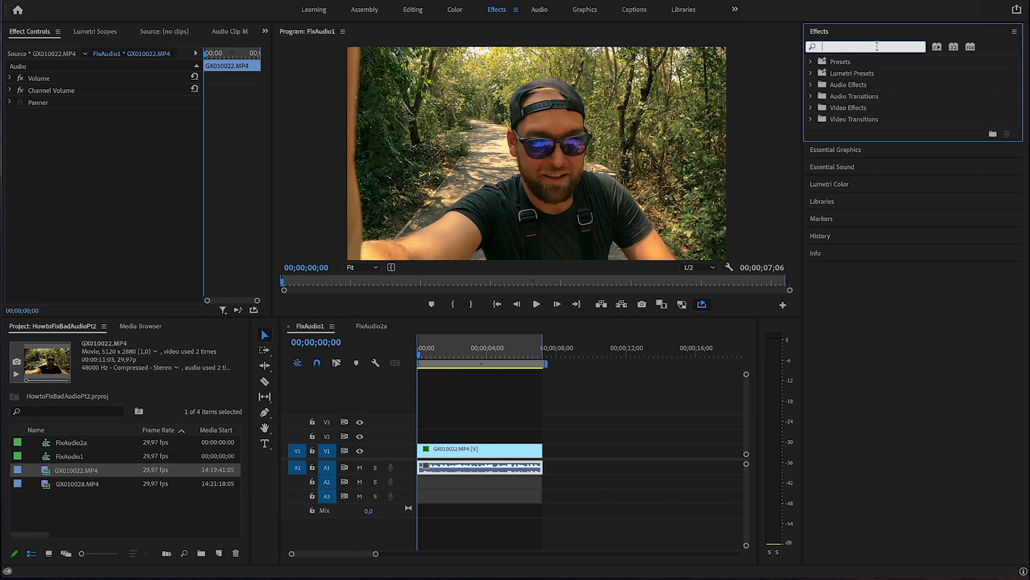
Apply the DeNoise effect to the clip and bring up its custom setup editor.
type("denoi")
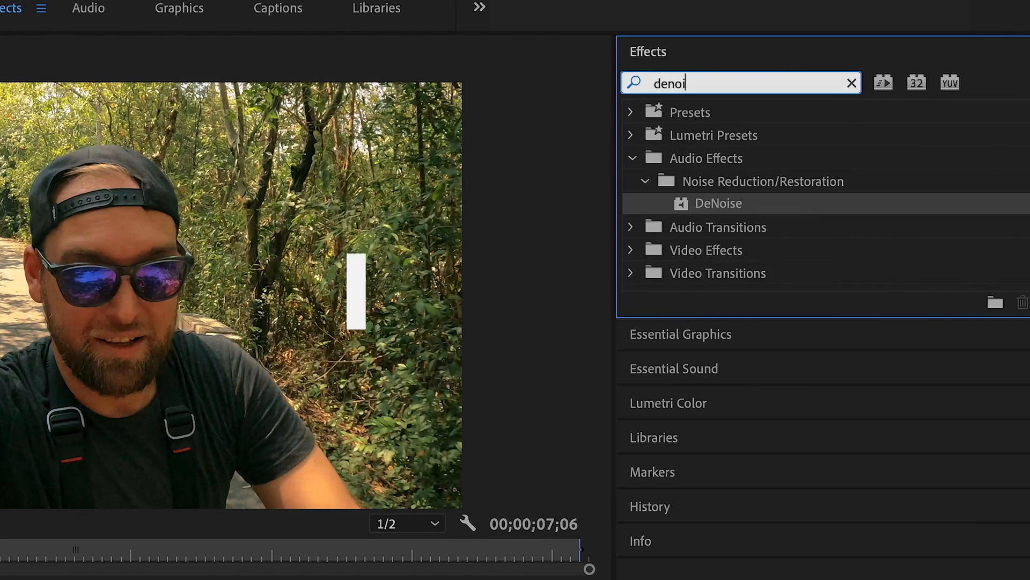
type("se")
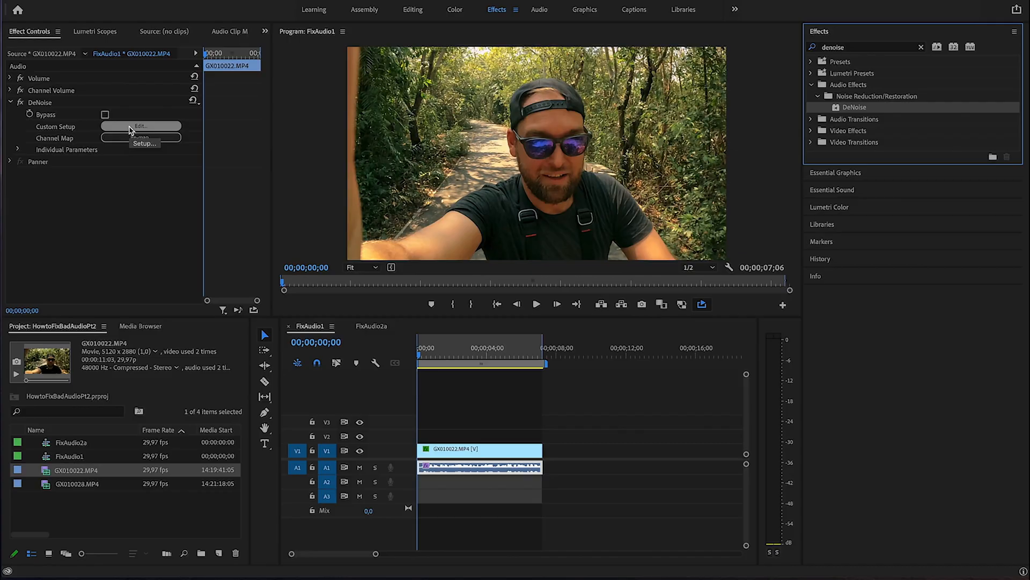
left_click(139, 126)
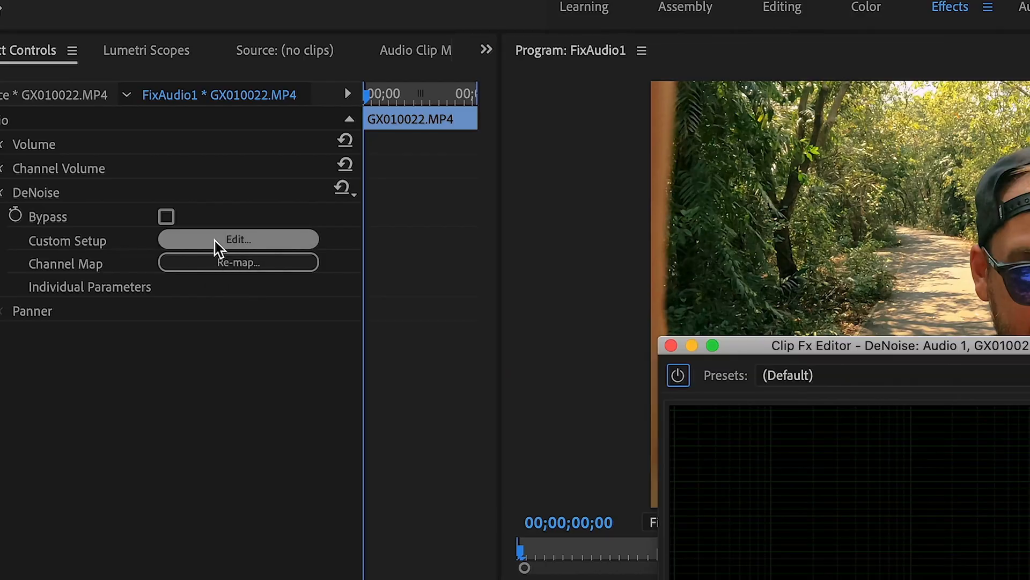
left_click(238, 238)
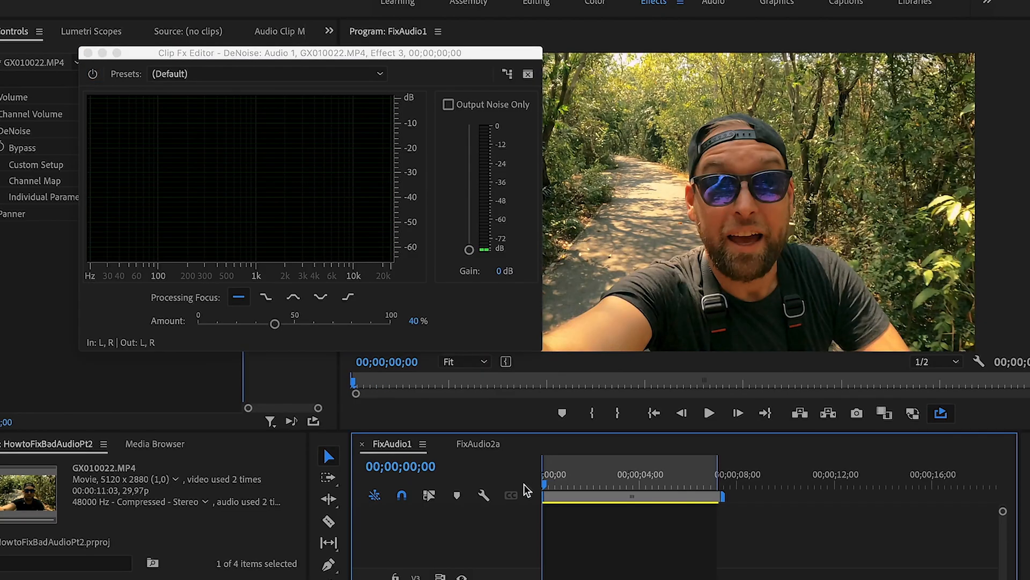
Focus DeNoise on mid frequencies and raise the reduction Amount to about 55%.
left_click(708, 412)
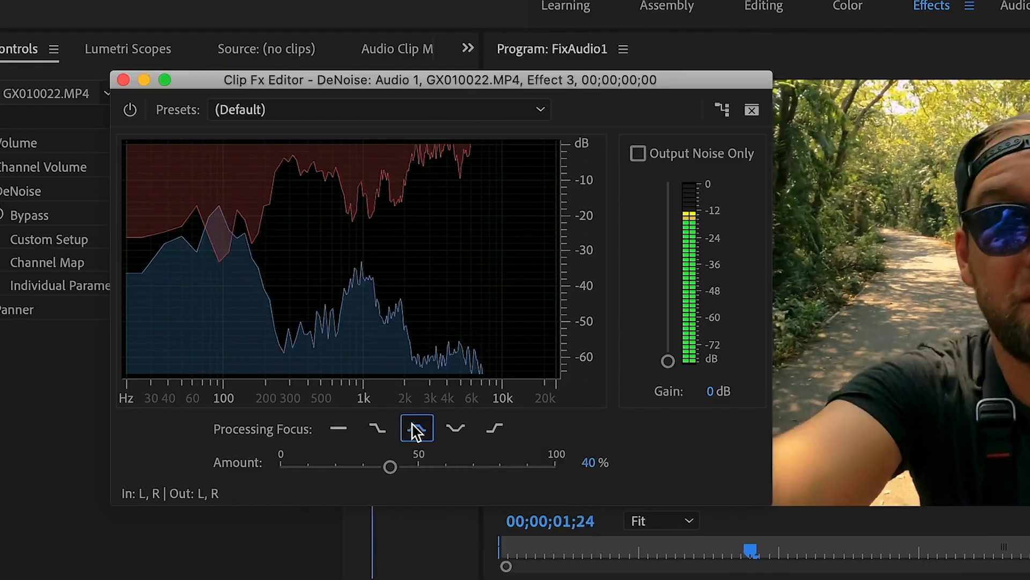
left_click_drag(390, 466, 424, 467)
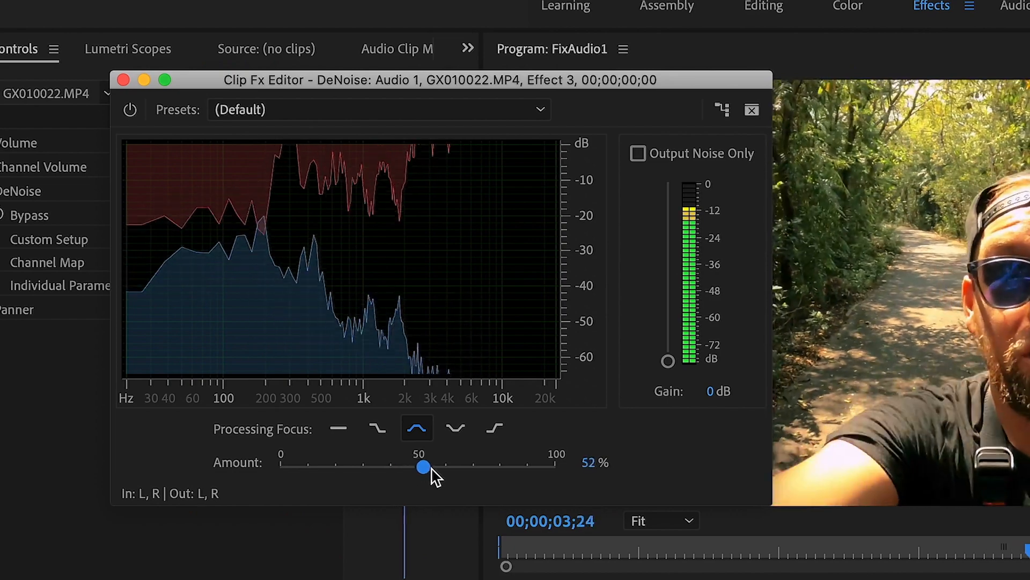
left_click_drag(423, 467, 431, 467)
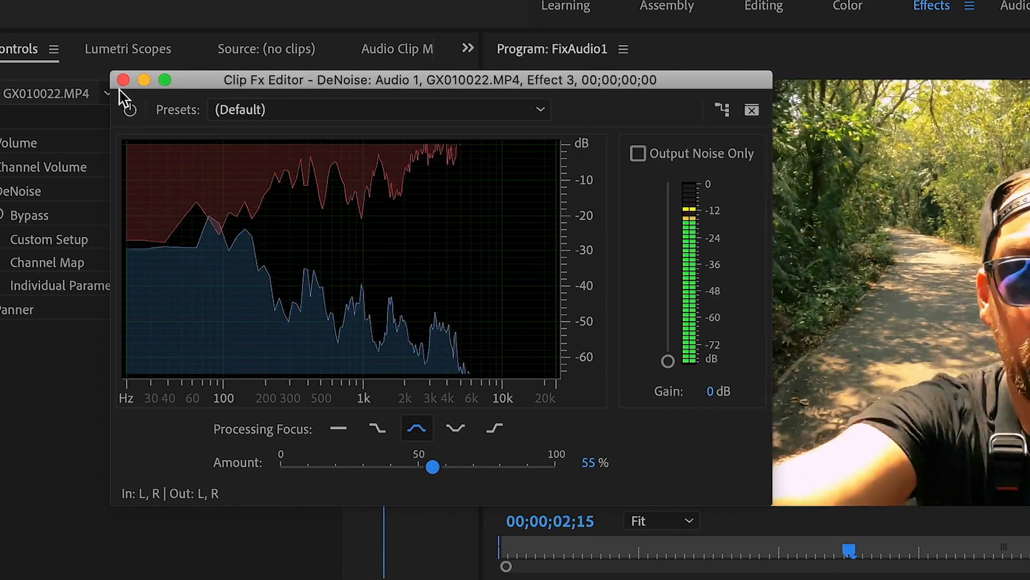
left_click(124, 79)
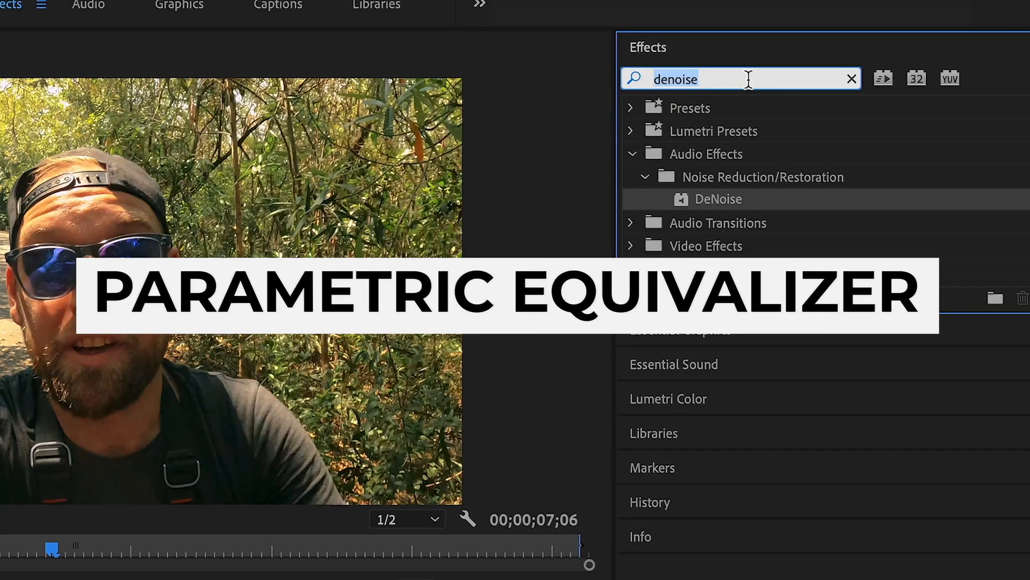
Apply a Parametric Equalizer and cut band 3 by about 3 dB around 1 kHz after sweeping for harshness.
type("param")
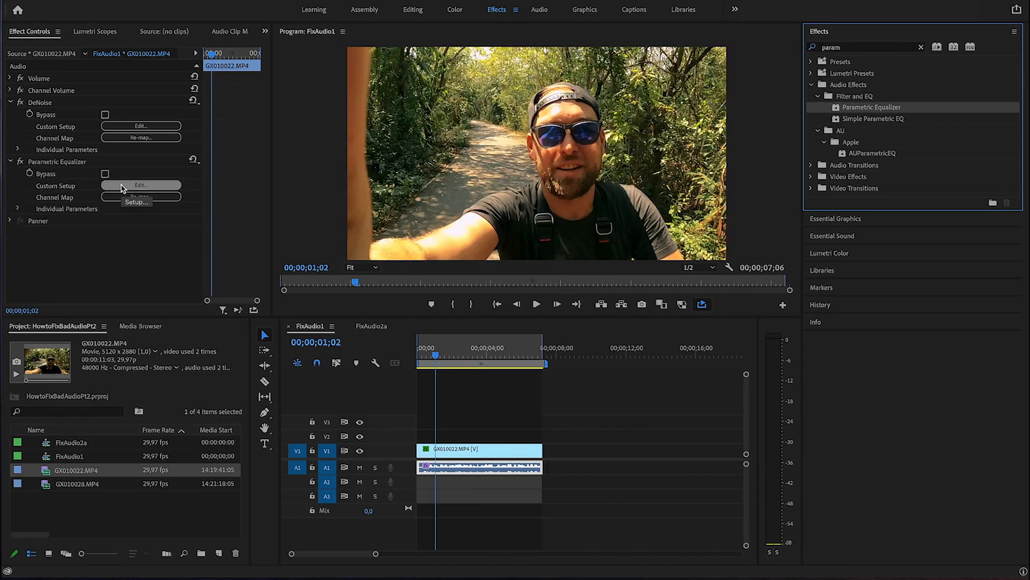
left_click(140, 185)
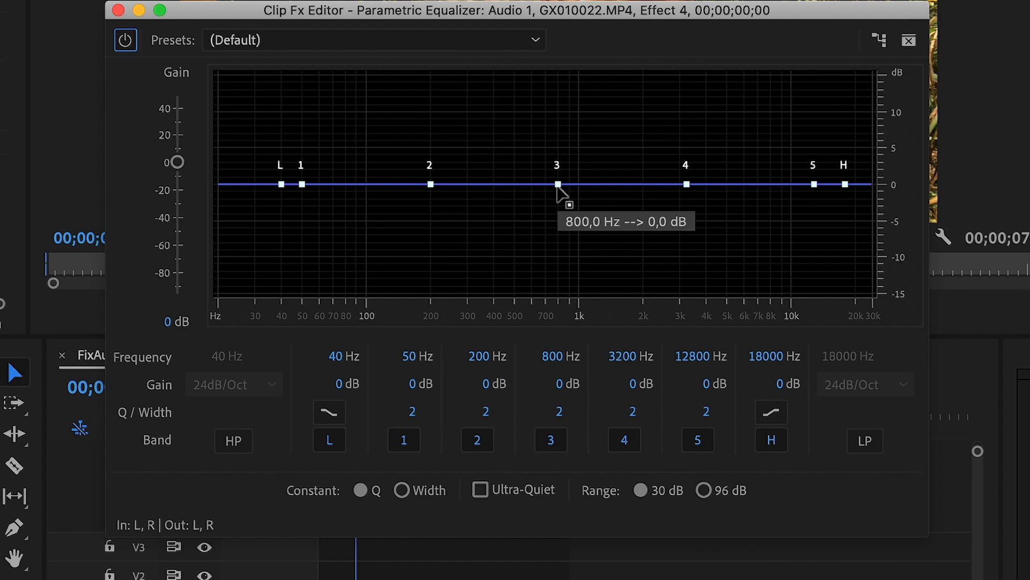
left_click_drag(557, 184, 597, 118)
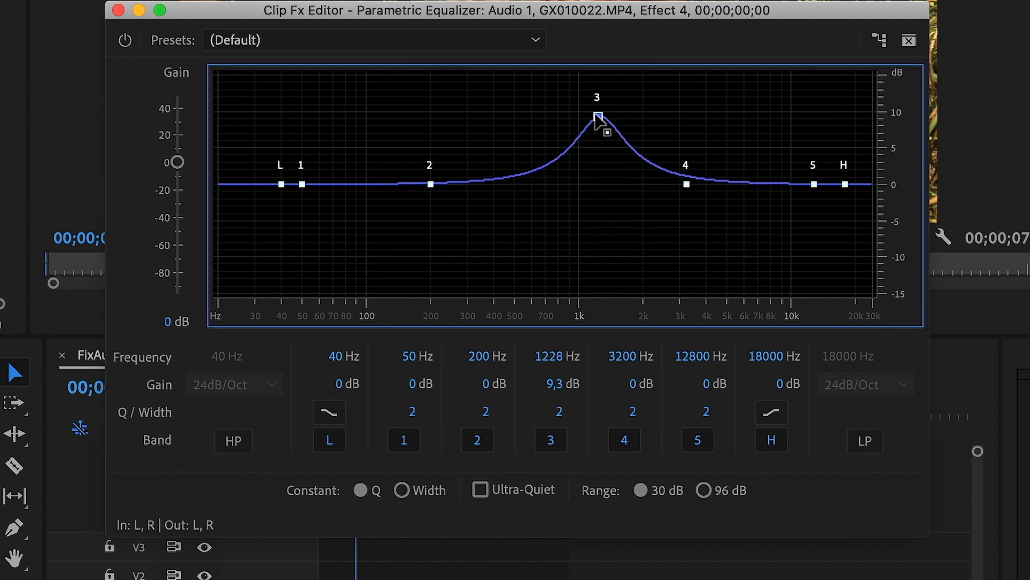
left_click_drag(597, 121, 621, 109)
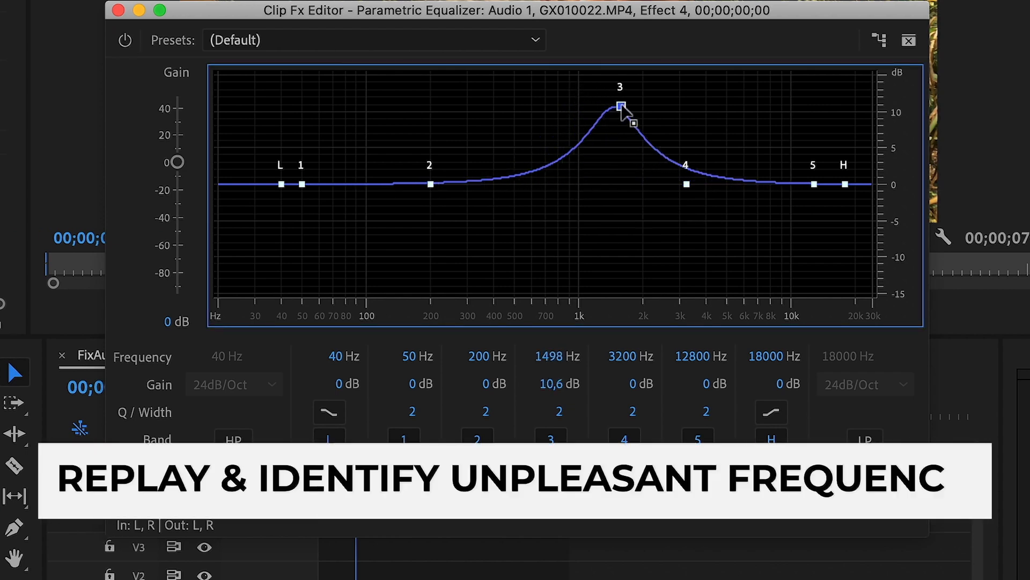
left_click_drag(619, 106, 590, 106)
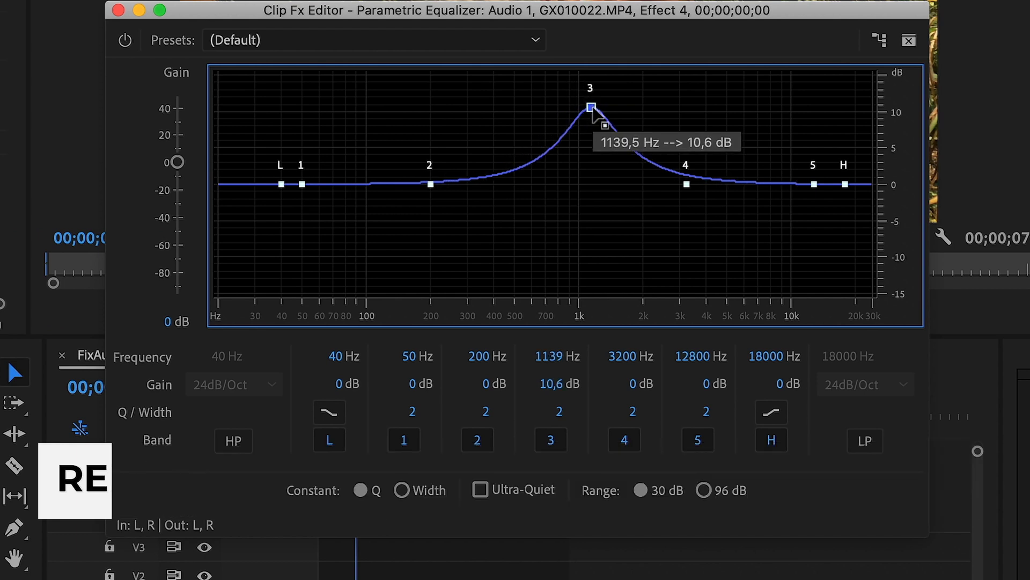
left_click_drag(590, 106, 588, 176)
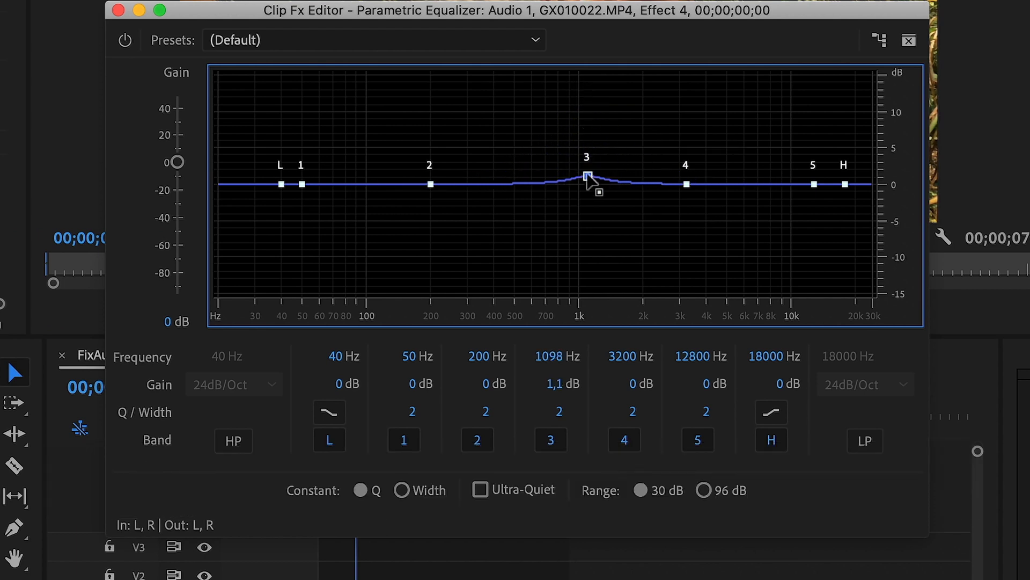
left_click_drag(587, 174, 585, 206)
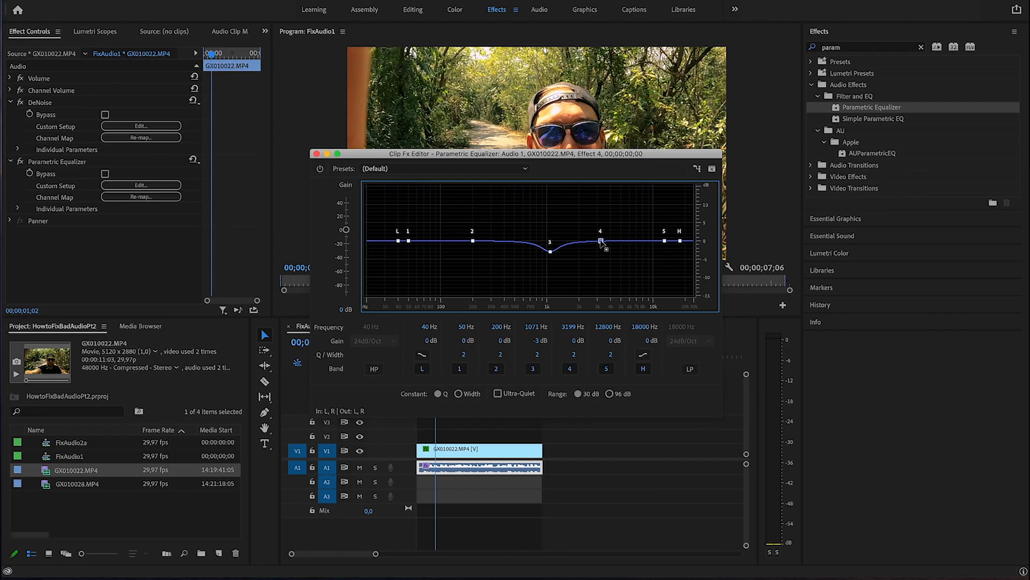
Shift the equalizer's band 4 up from 3.2 kHz toward 3.5 kHz.
left_click_drag(600, 244, 607, 239)
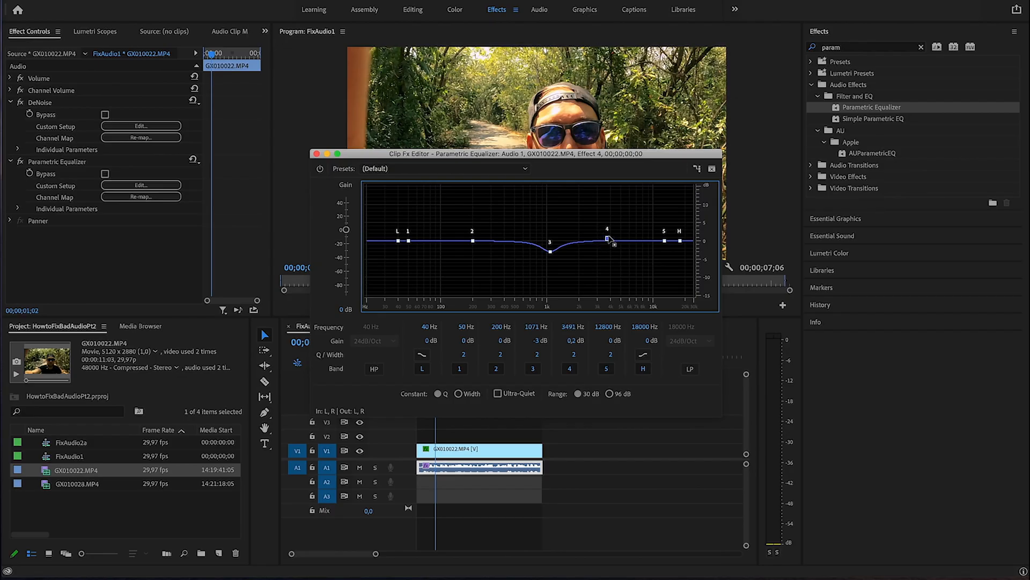
left_click_drag(608, 238, 607, 232)
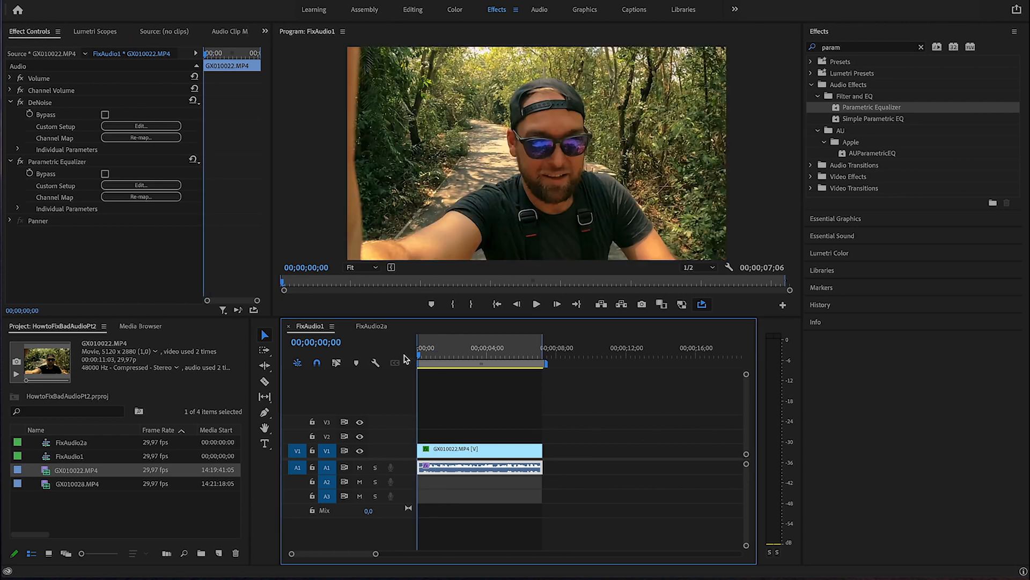
left_click(535, 304)
type("compres")
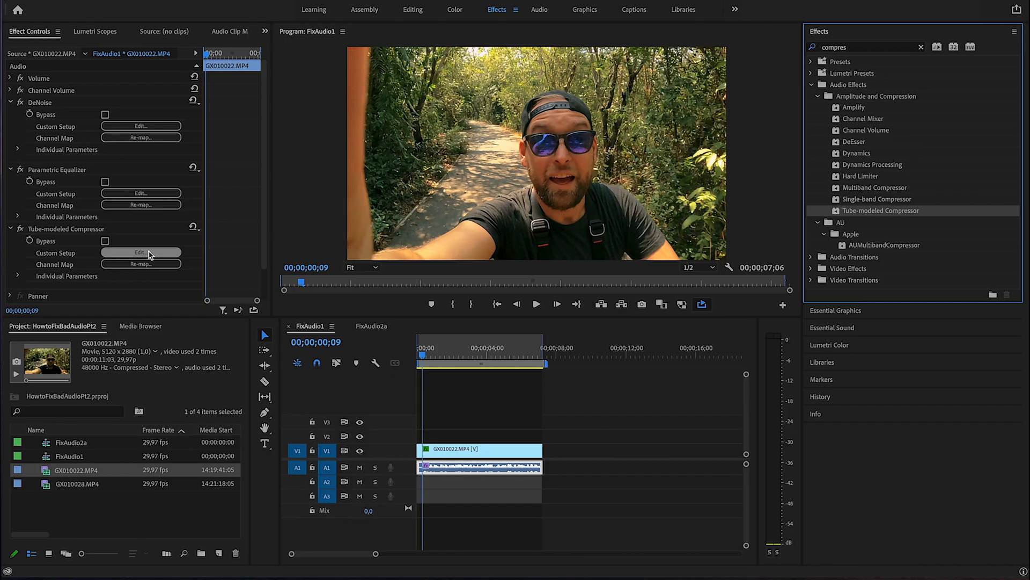
Lower the Tube-modeled Compressor threshold to -13 dB and enter a new Output Gain value.
left_click(139, 252)
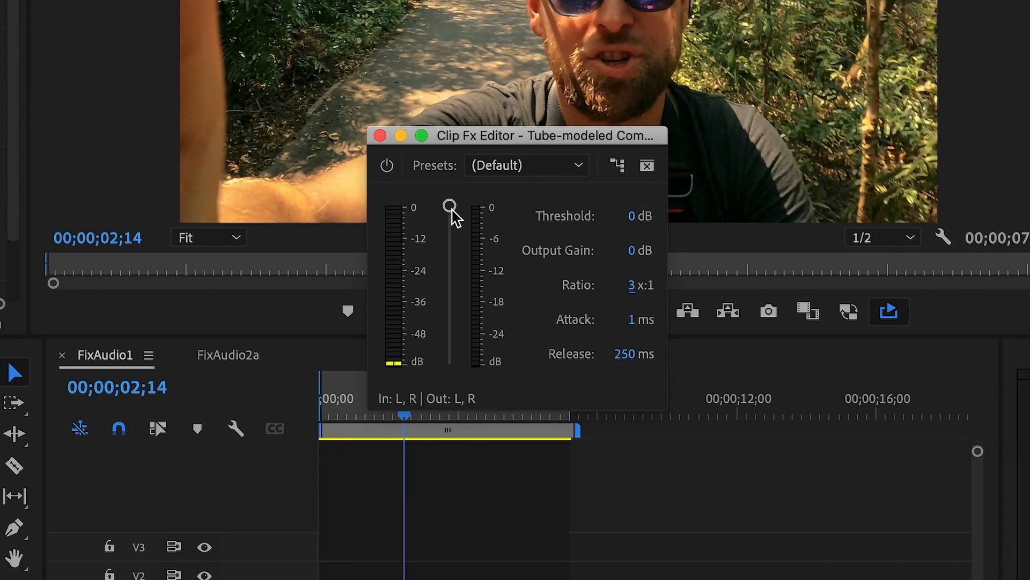
left_click(449, 205)
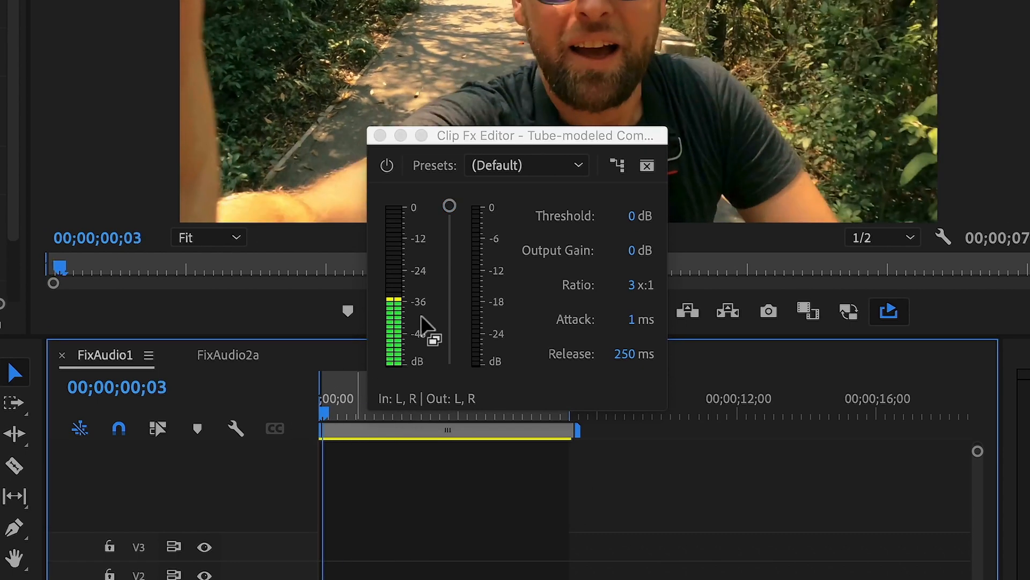
left_click_drag(450, 206, 449, 223)
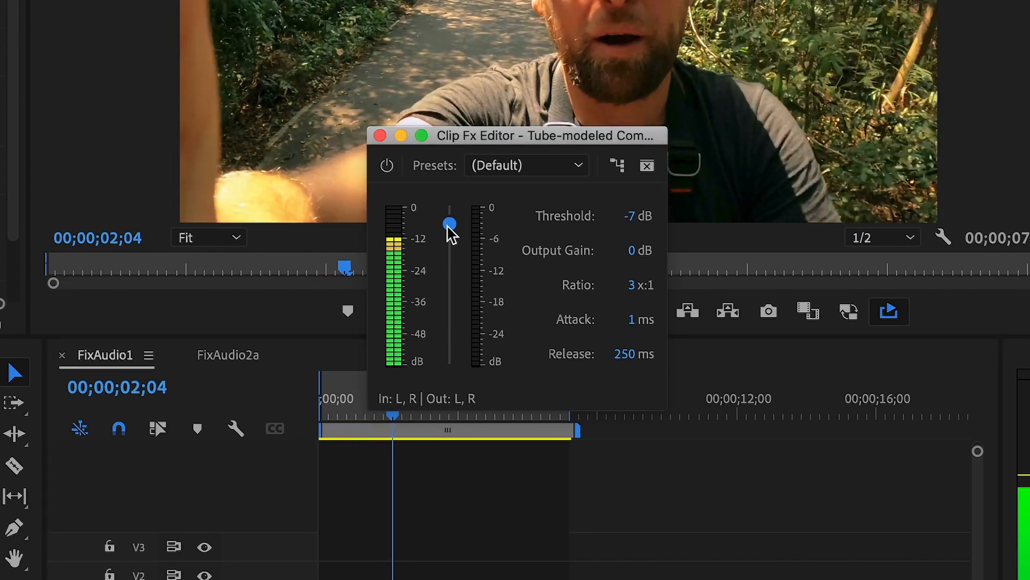
left_click_drag(450, 223, 450, 247)
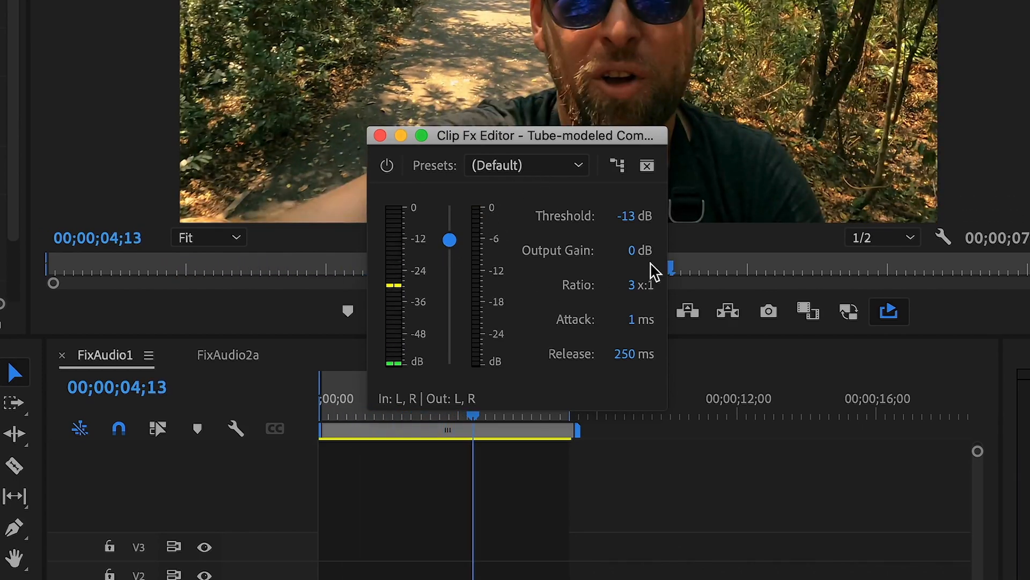
left_click(638, 250)
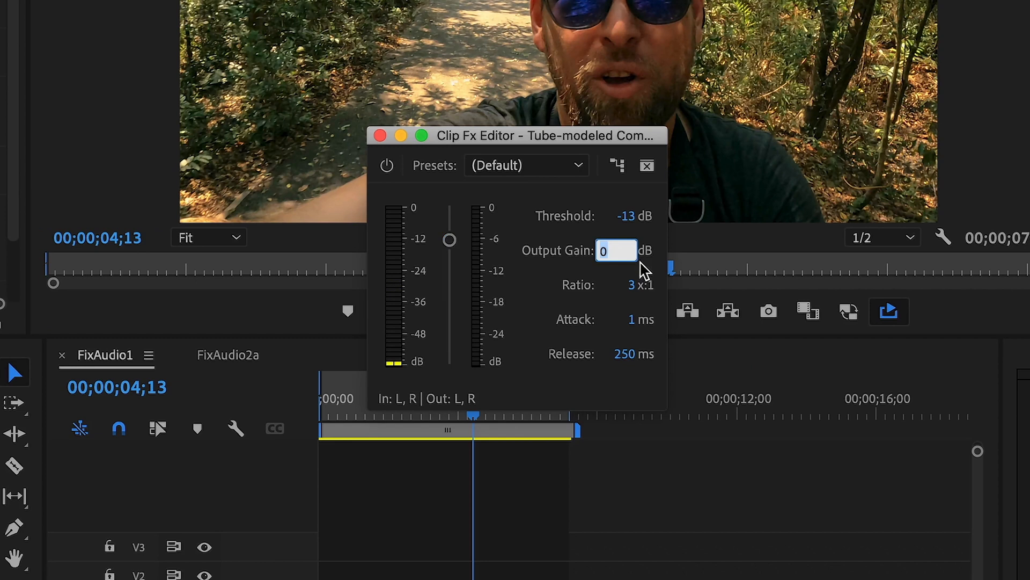
type("1")
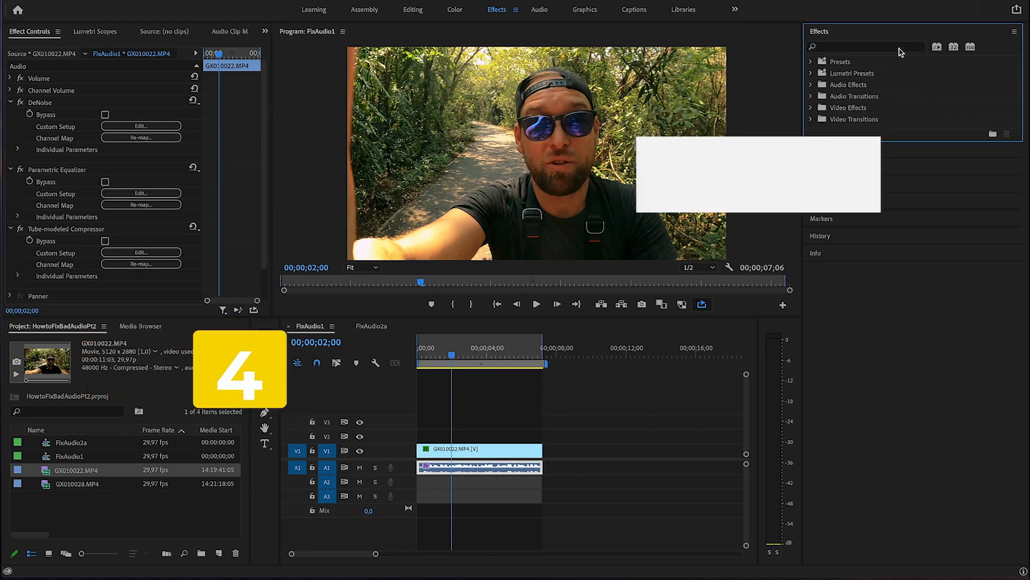
Apply a DeEsser to the clip and set its Center Frequency to 7000 Hz.
type("deess")
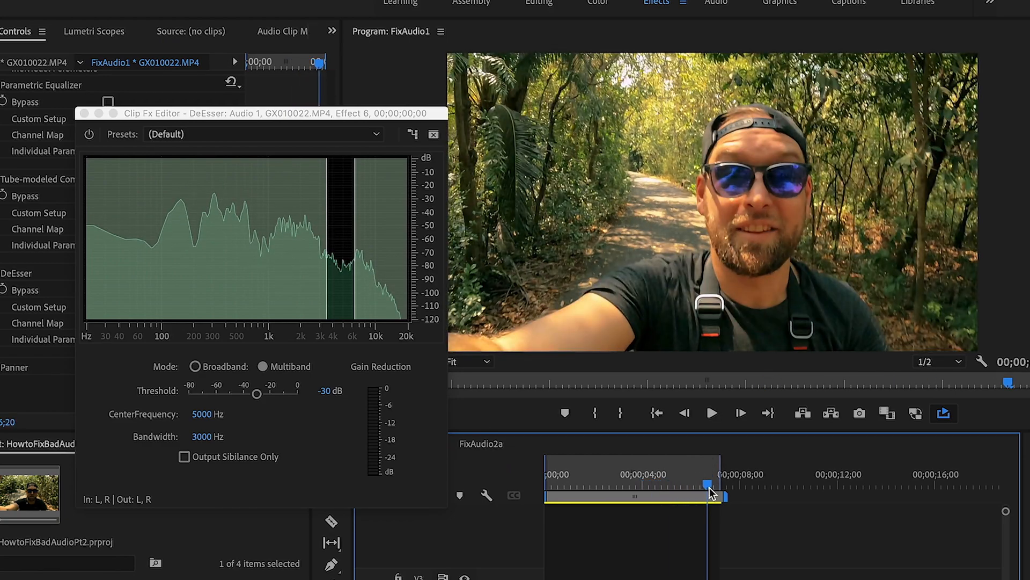
left_click_drag(708, 485, 716, 486)
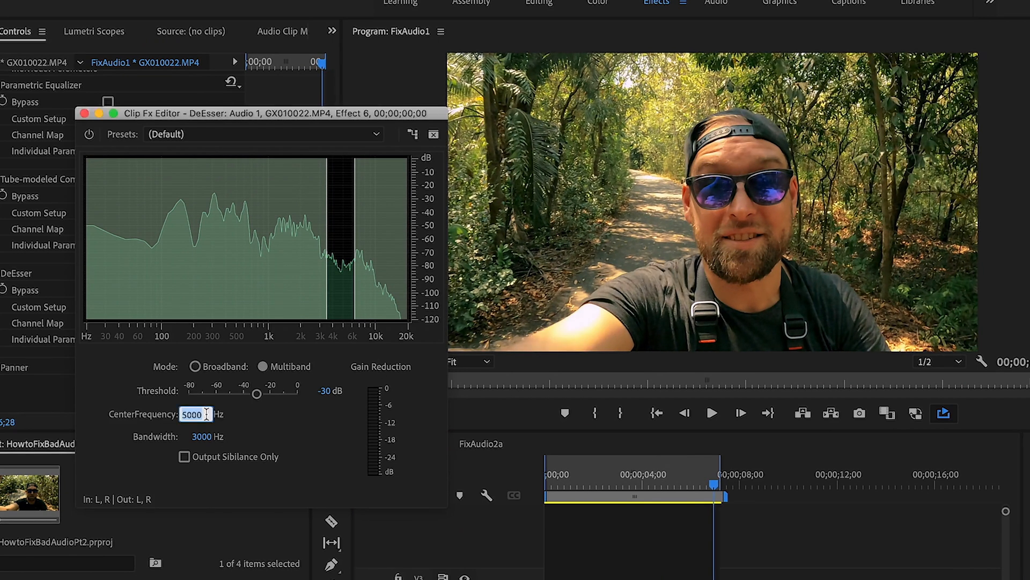
mouse_move(144, 467)
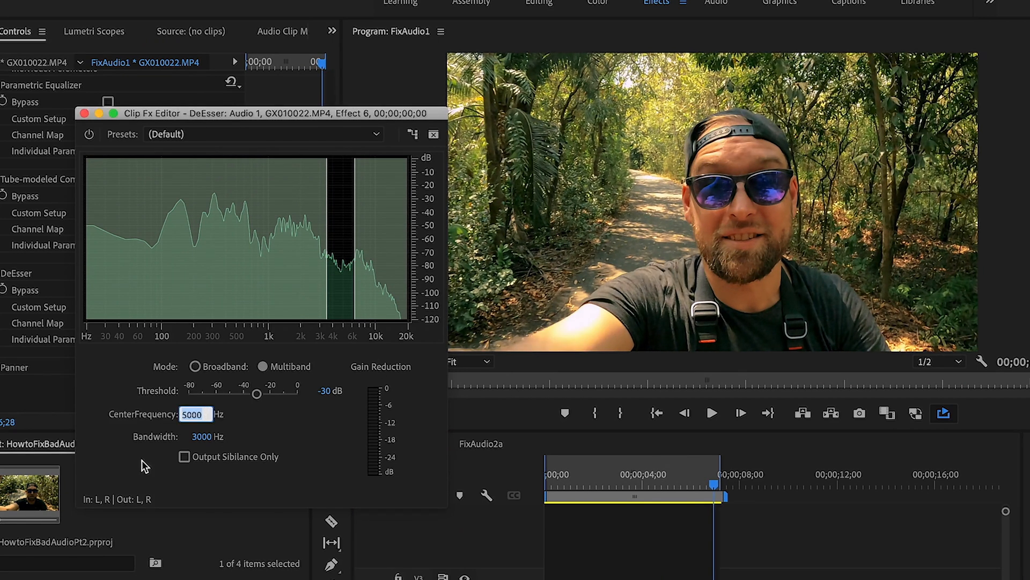
type("700")
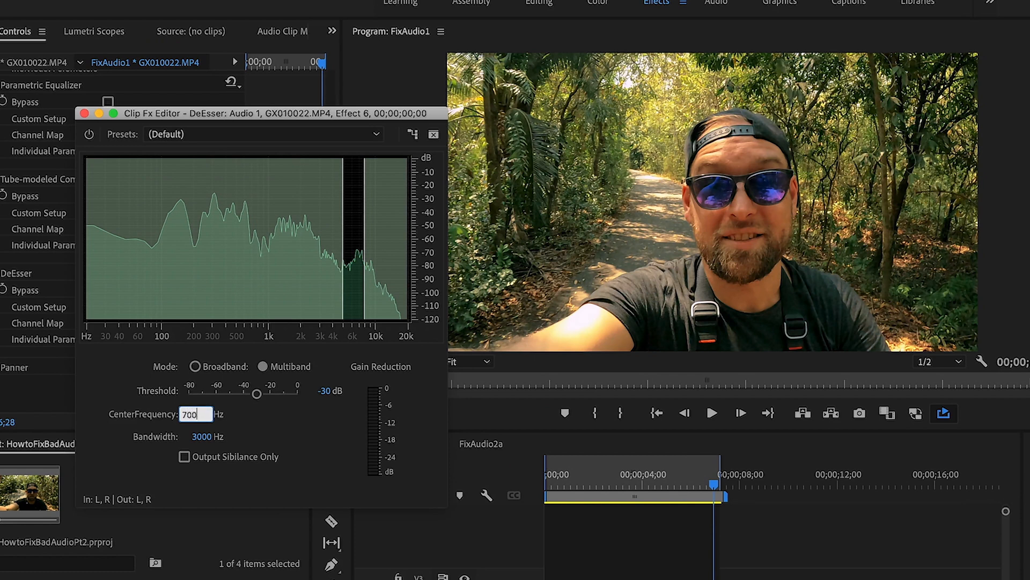
type("7000")
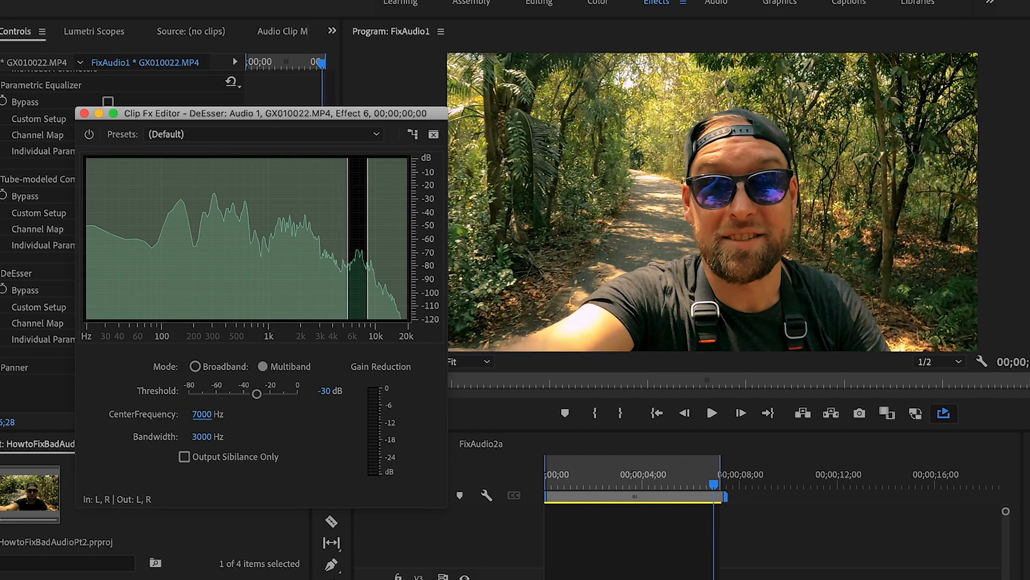
Set the DeEsser Bandwidth to 3500 Hz and close its editor.
left_click(195, 437)
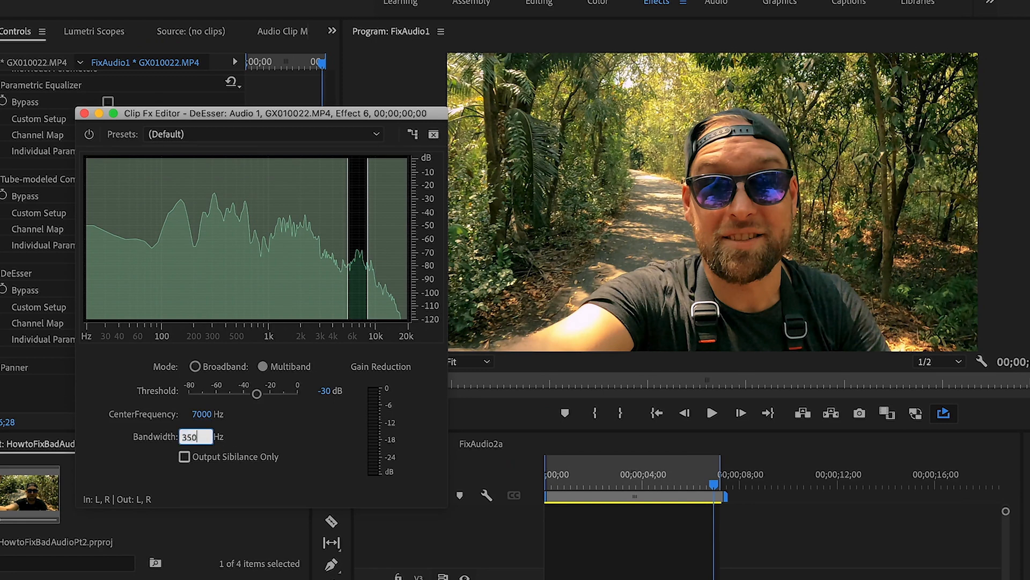
type("3500")
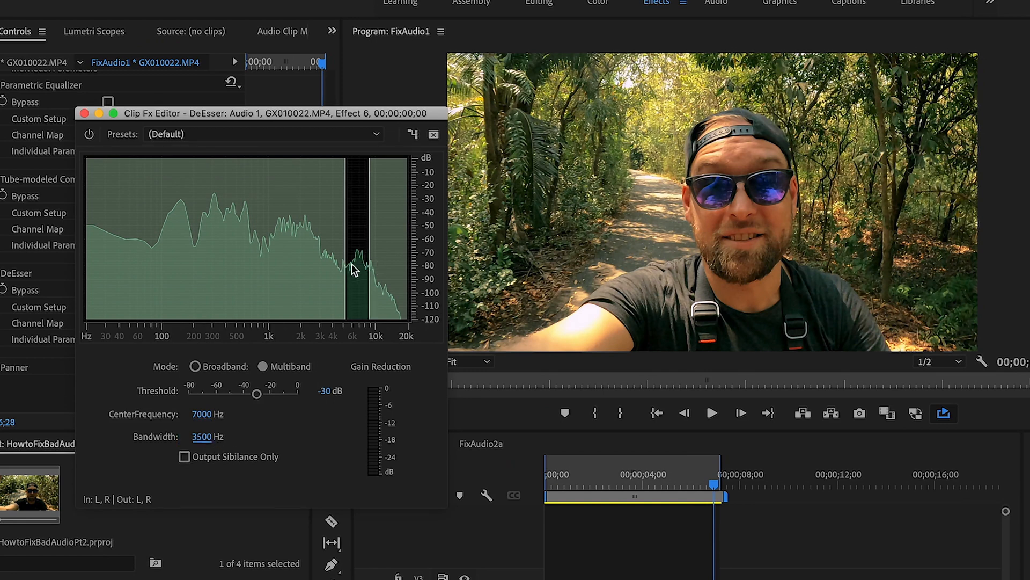
mouse_move(358, 256)
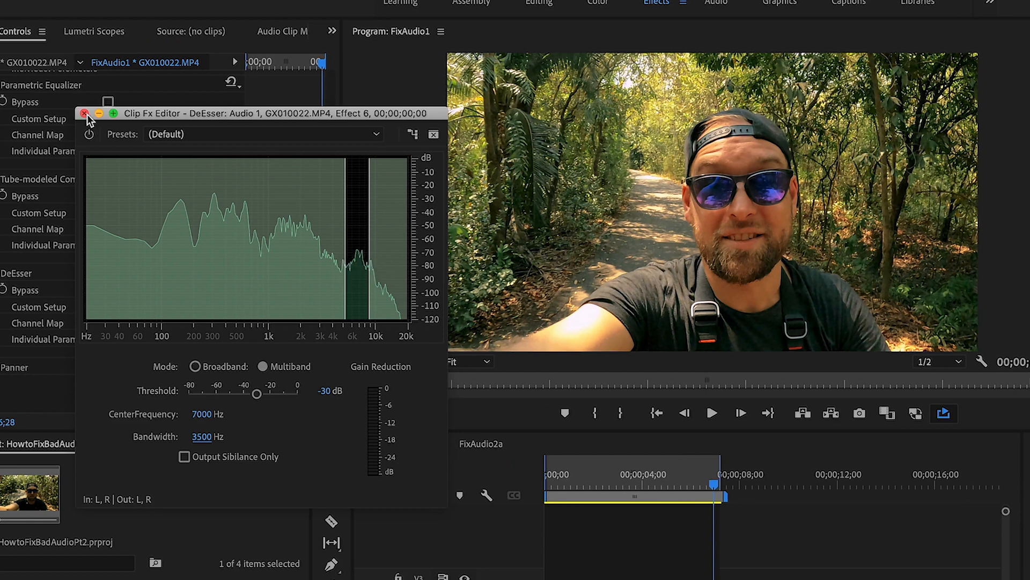
left_click(86, 113)
type("hard li")
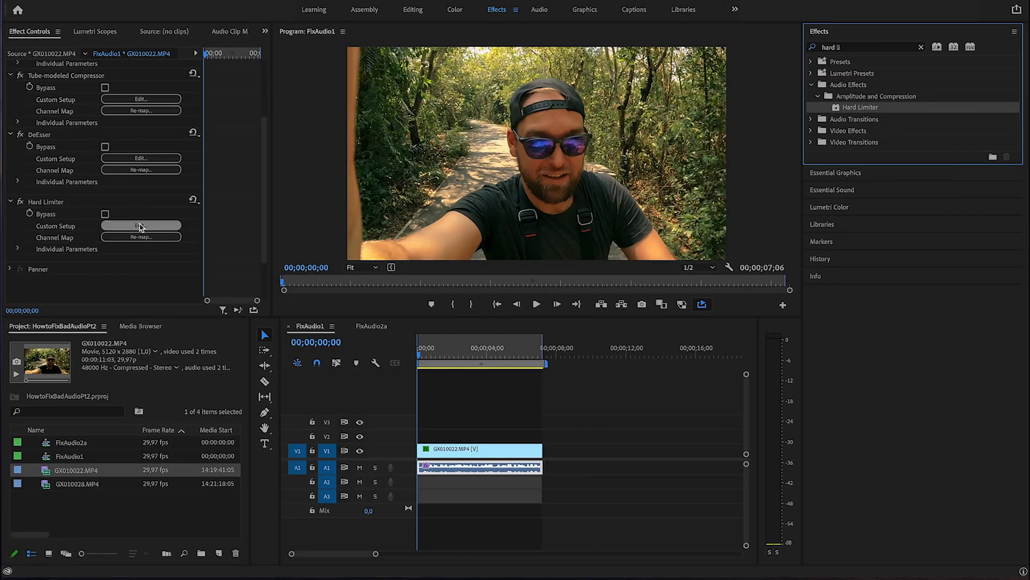
Give the Hard Limiter a -3 dB Maximum Amplitude and a 6 dB Input Boost.
left_click(140, 226)
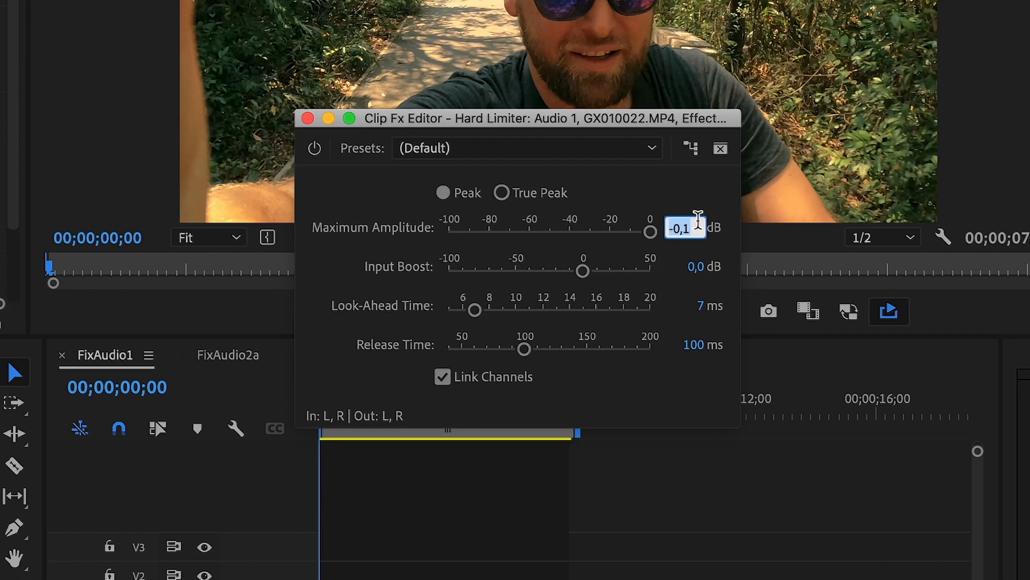
type("-3,")
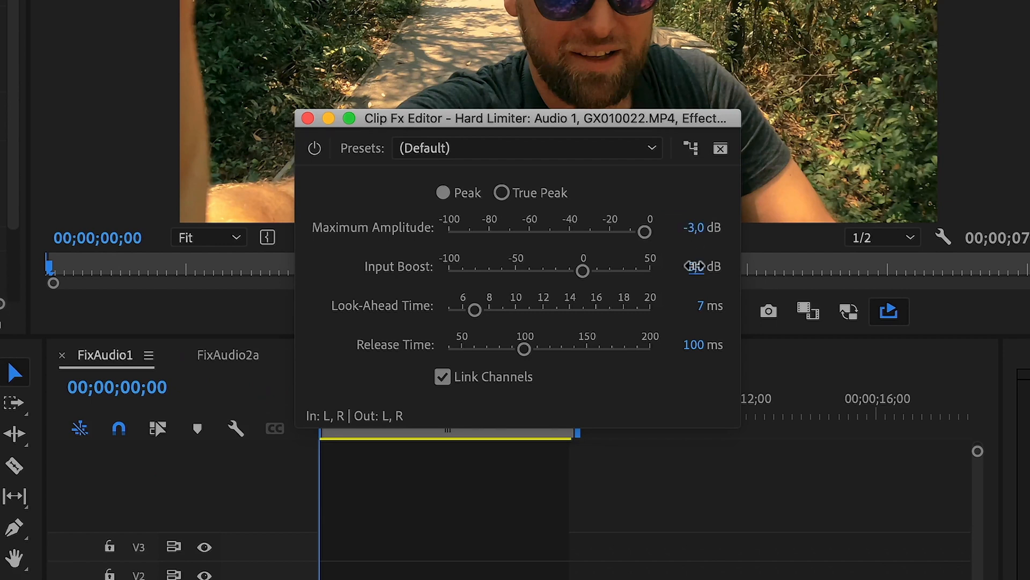
left_click(685, 266)
type("6")
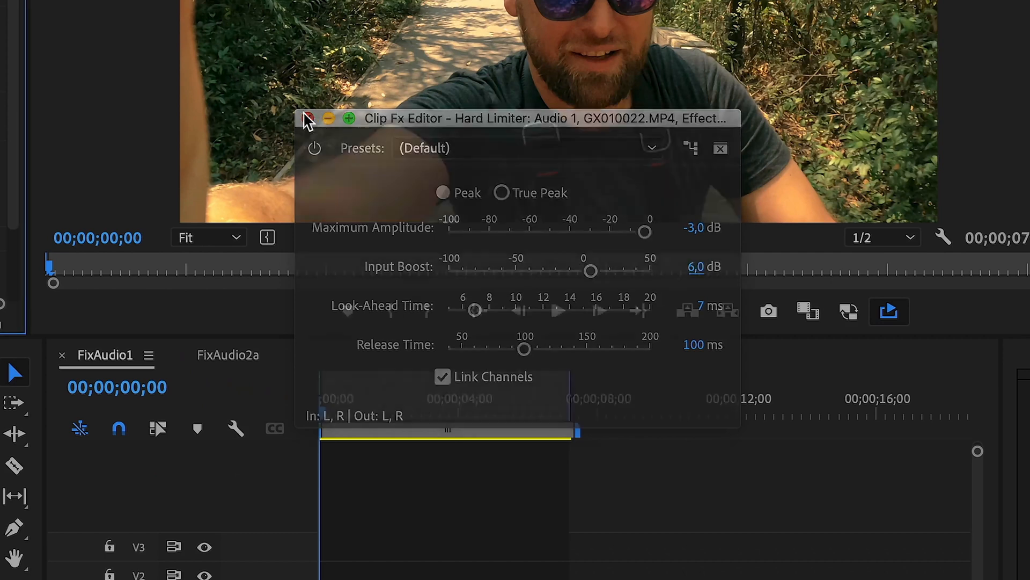
left_click(308, 118)
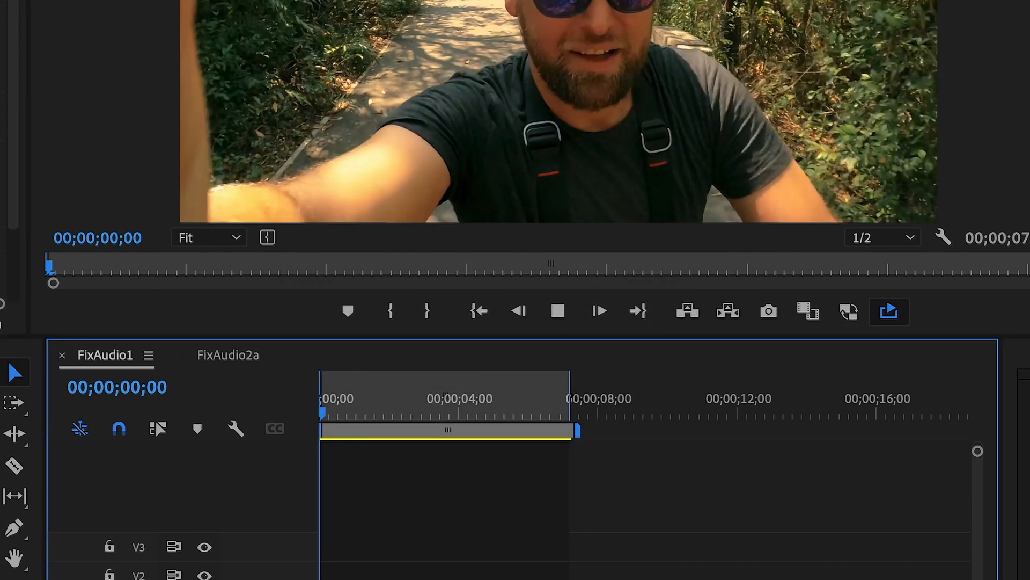